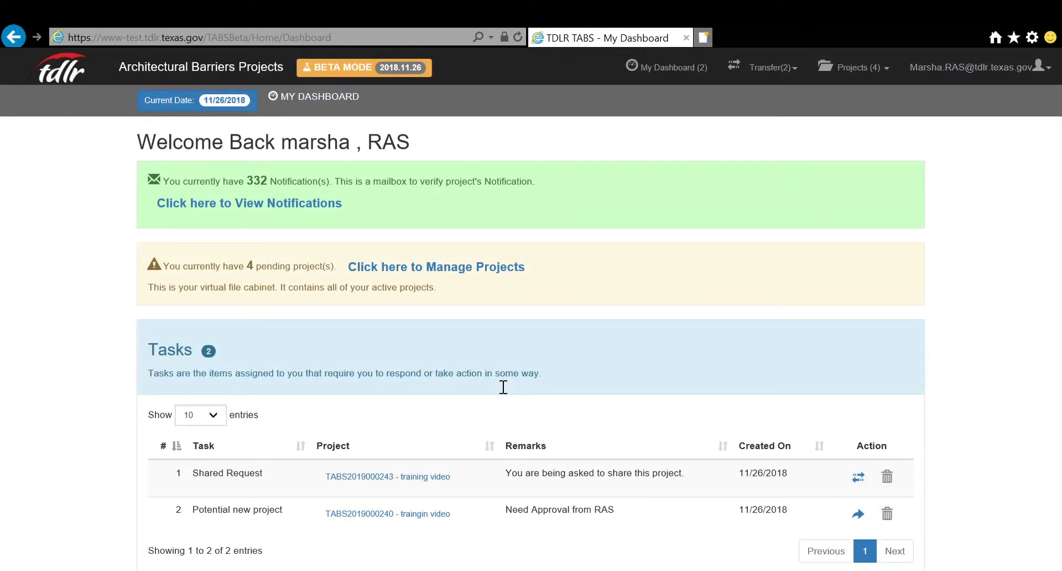
mouse_move(716, 319)
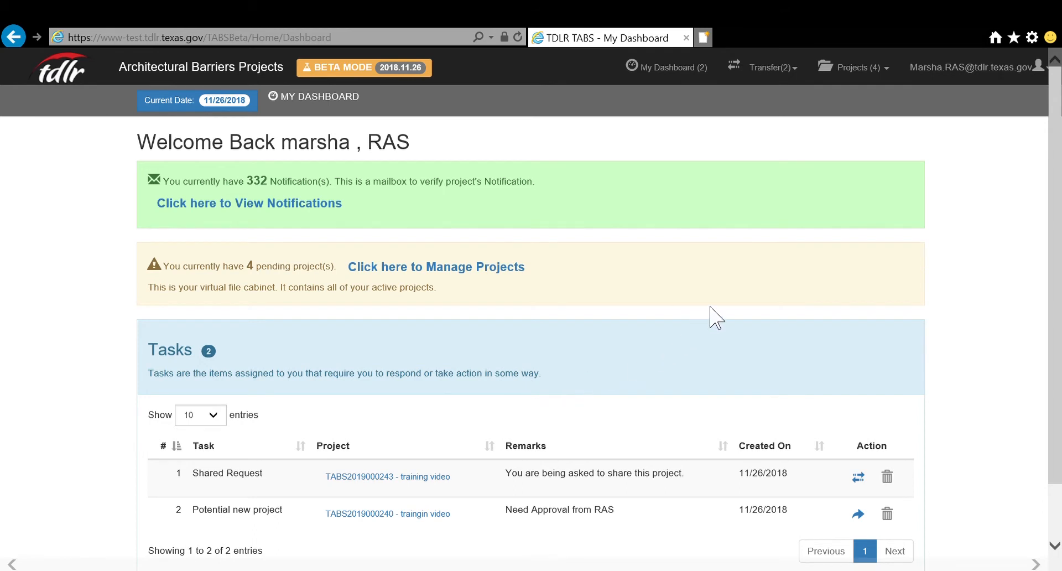
mouse_move(828, 113)
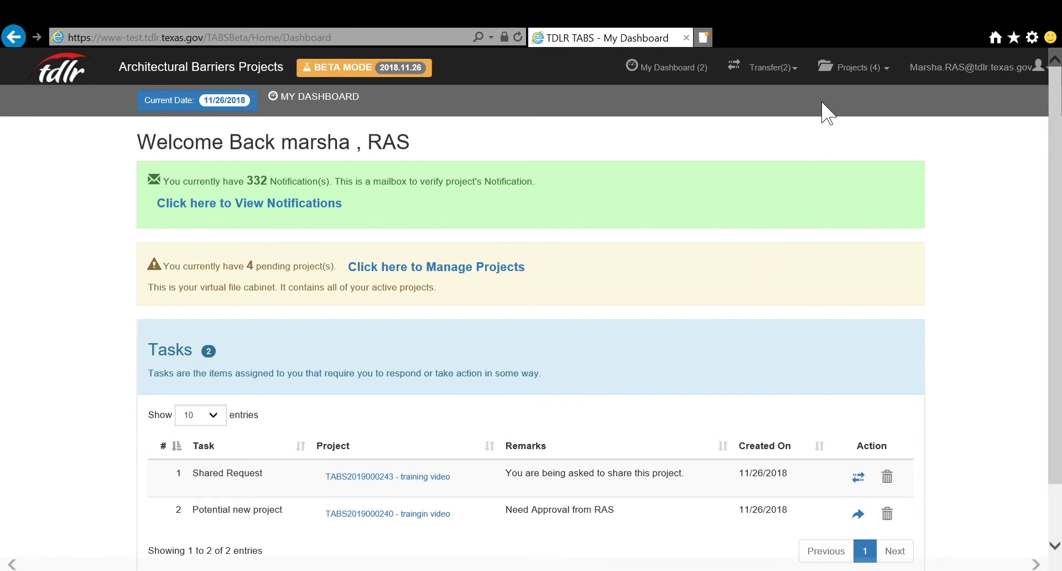
- Reach the My Projects list from the dashboard via the Projects menu
left_click(859, 68)
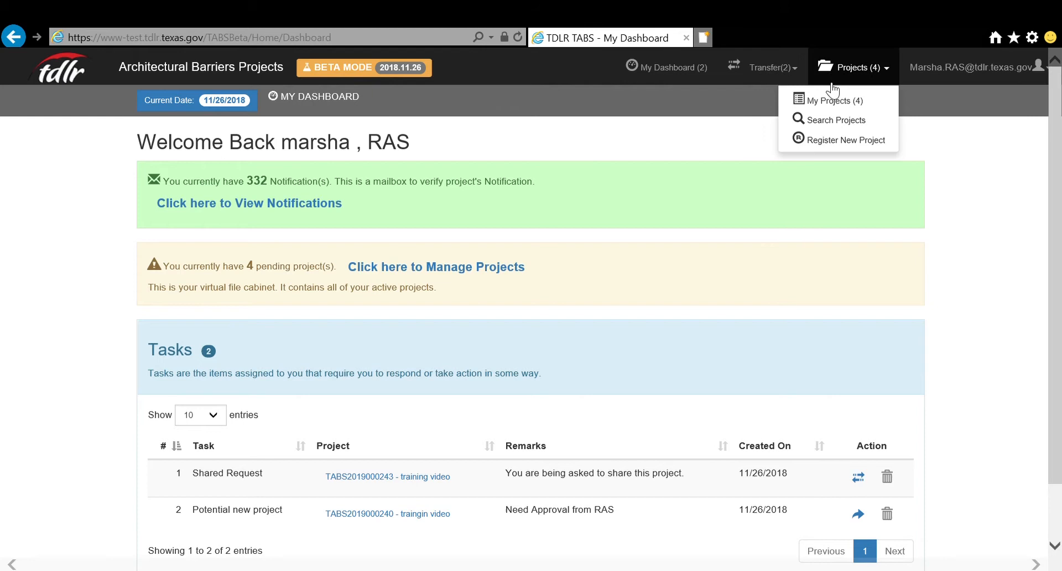
mouse_move(831, 147)
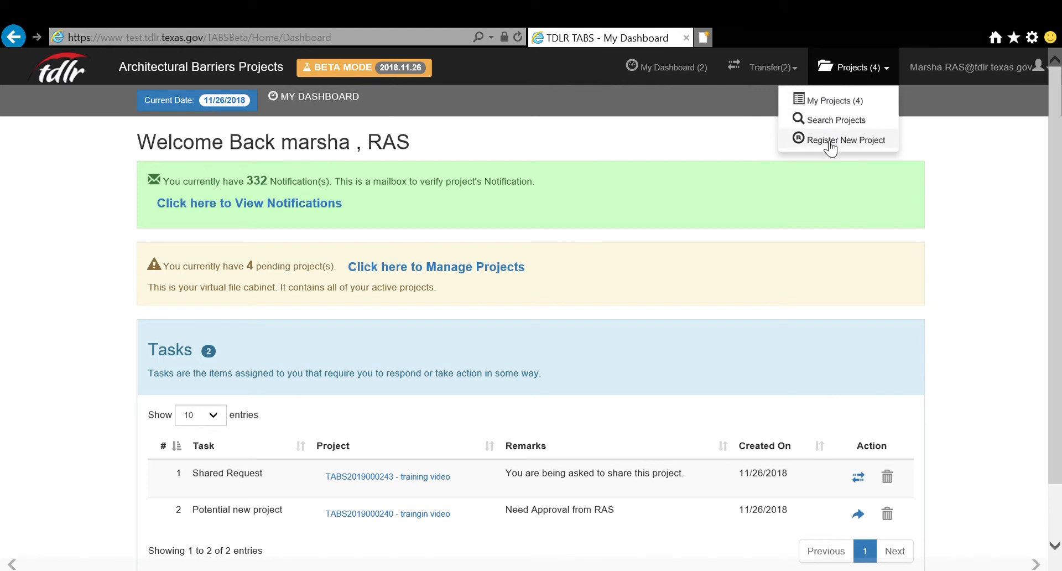
mouse_move(561, 265)
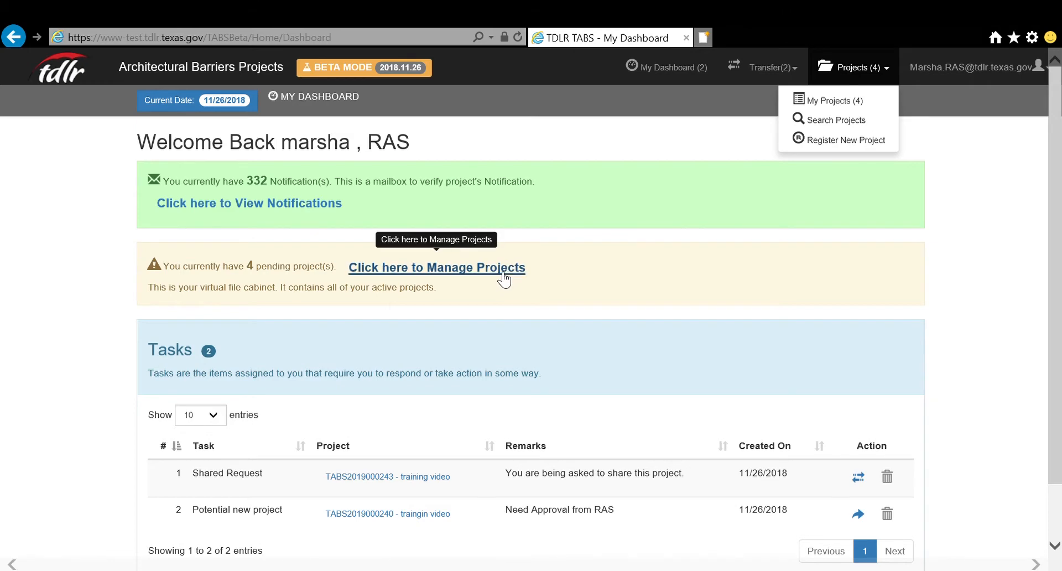
left_click(831, 100)
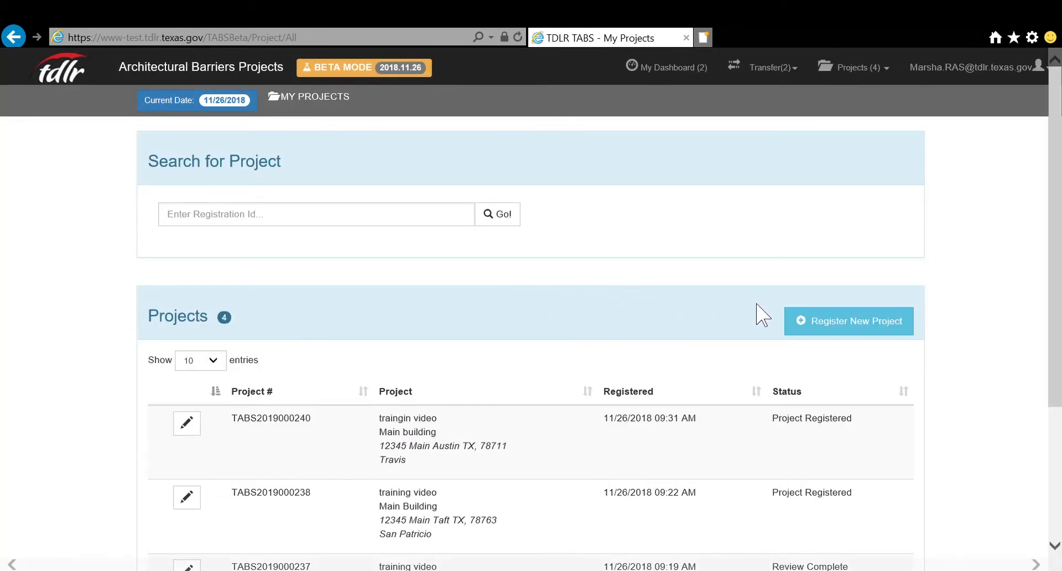
mouse_move(839, 324)
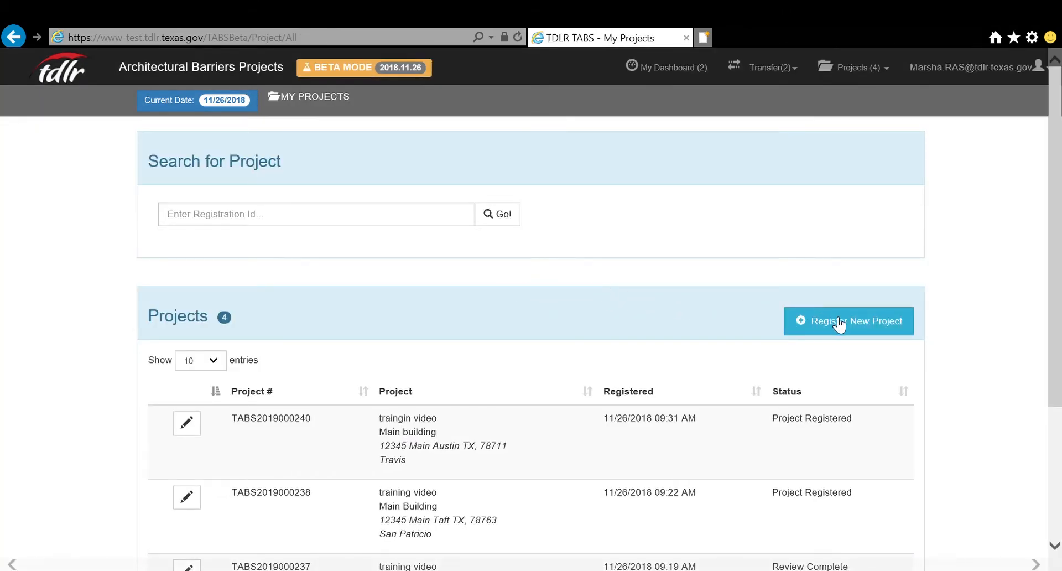
- Begin a new non-state-lease project registration with estimated construction cost 1000000
left_click(849, 321)
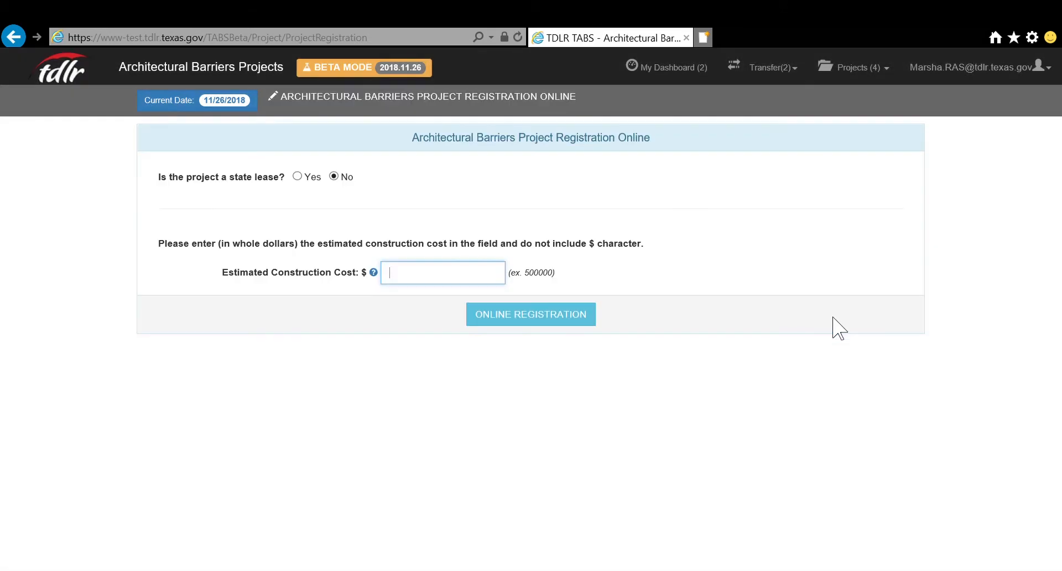
mouse_move(654, 278)
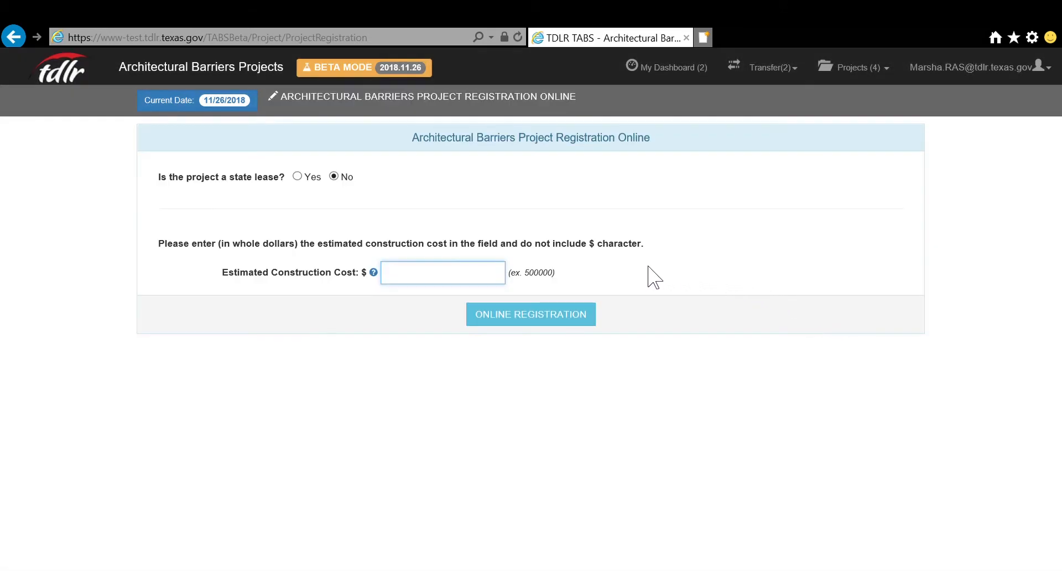
mouse_move(581, 275)
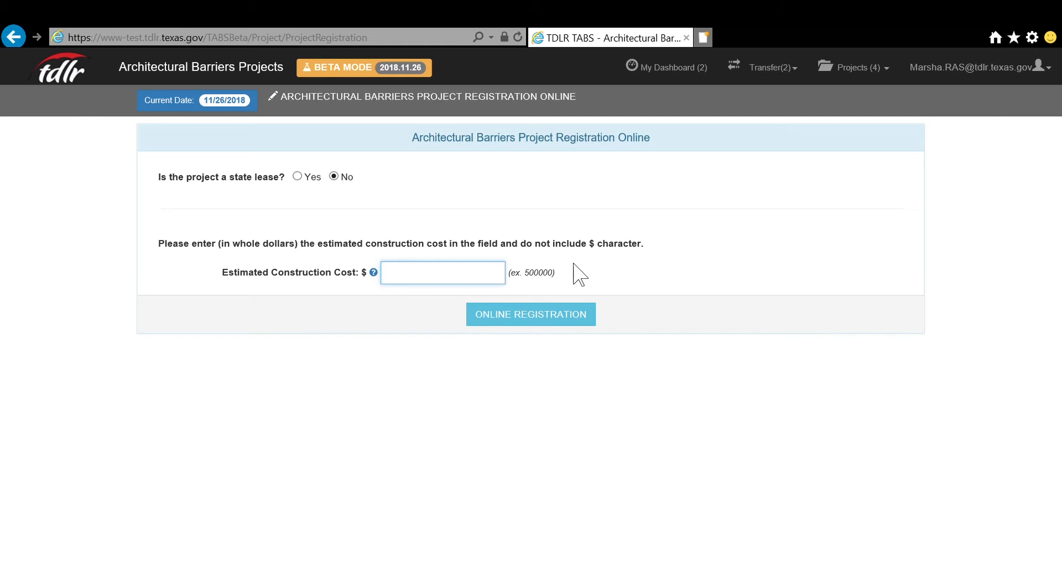
left_click(443, 272)
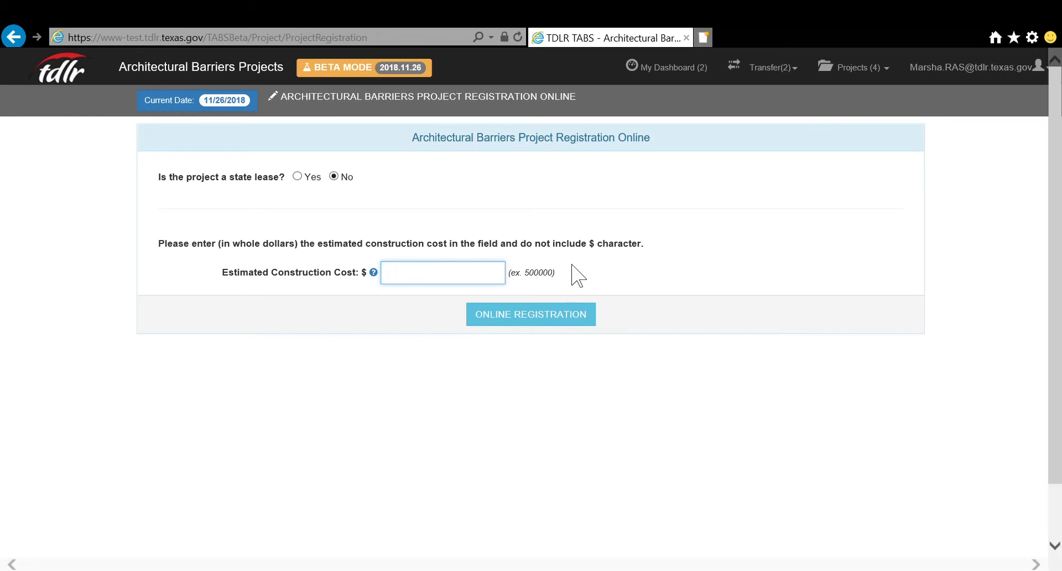
left_click(442, 272)
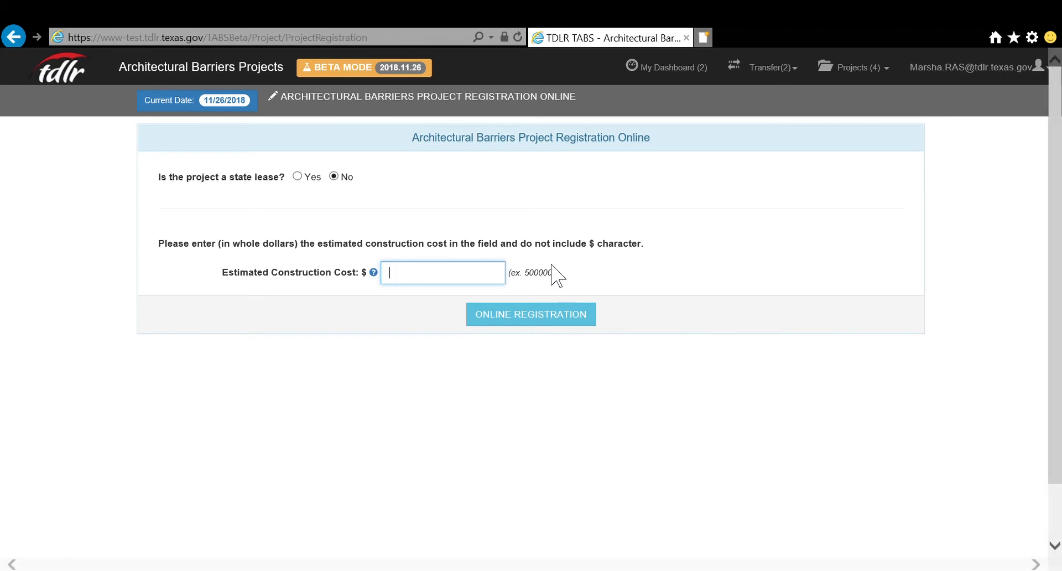
type("1")
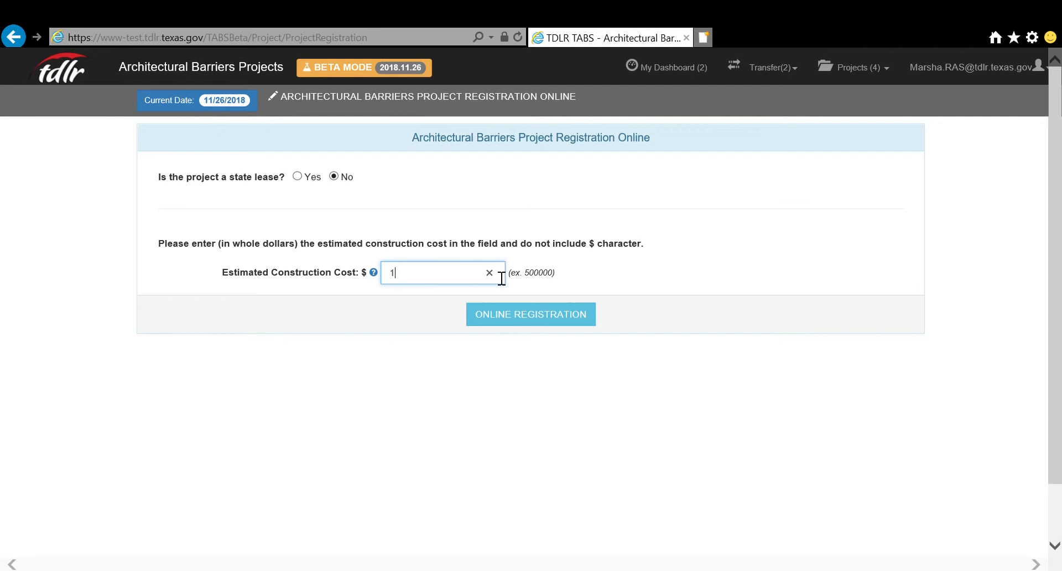
type("000000")
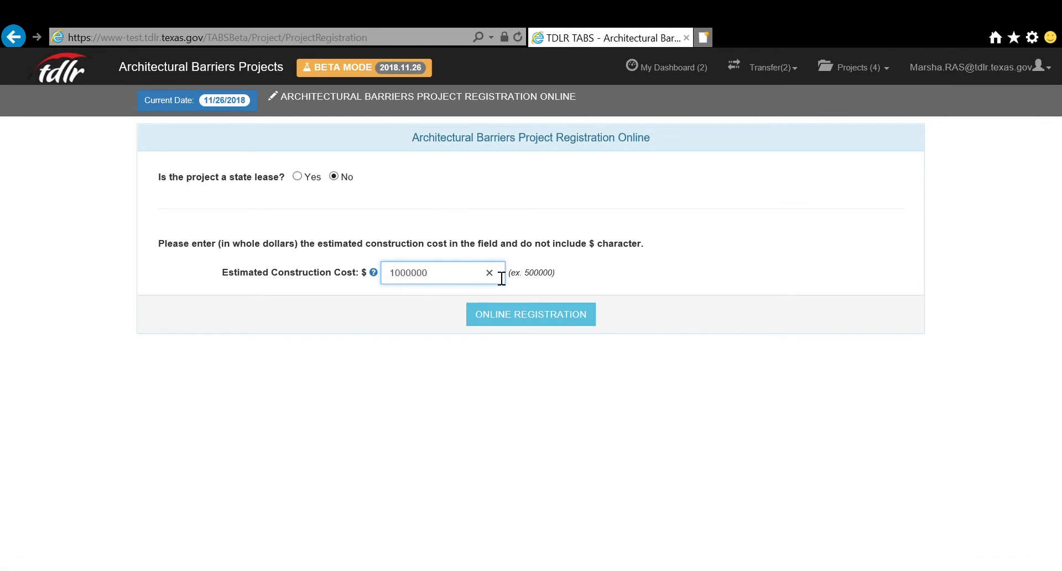
mouse_move(530, 313)
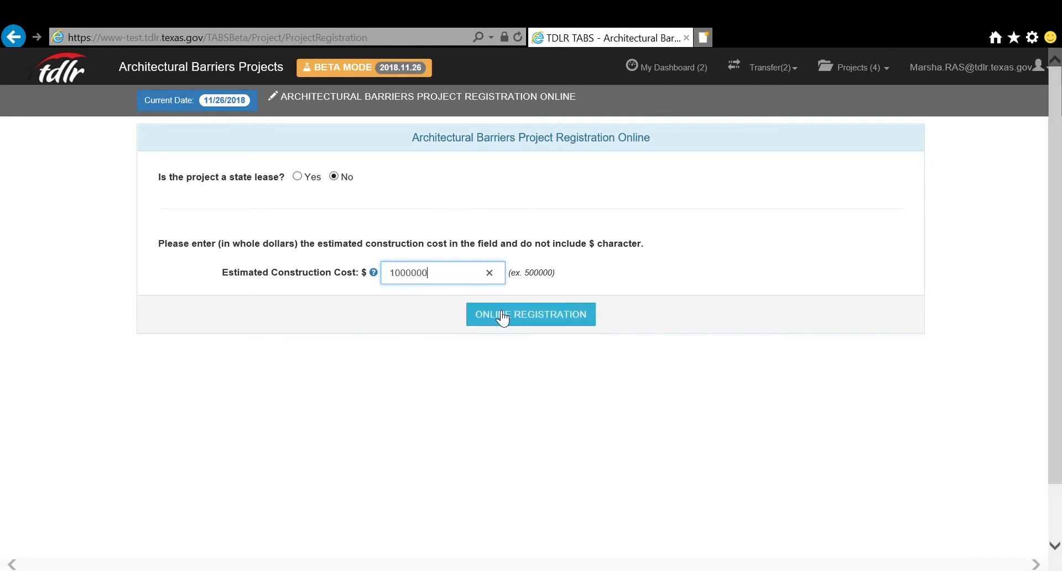
- Submit the cost for online registration, verify the RAS license and continue with that specialist
left_click(530, 314)
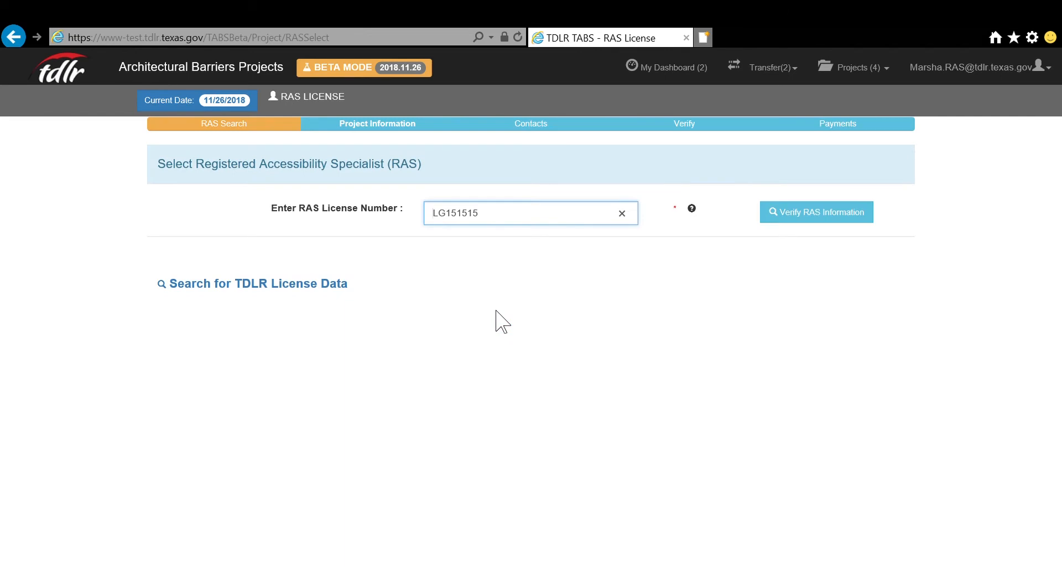
mouse_move(560, 322)
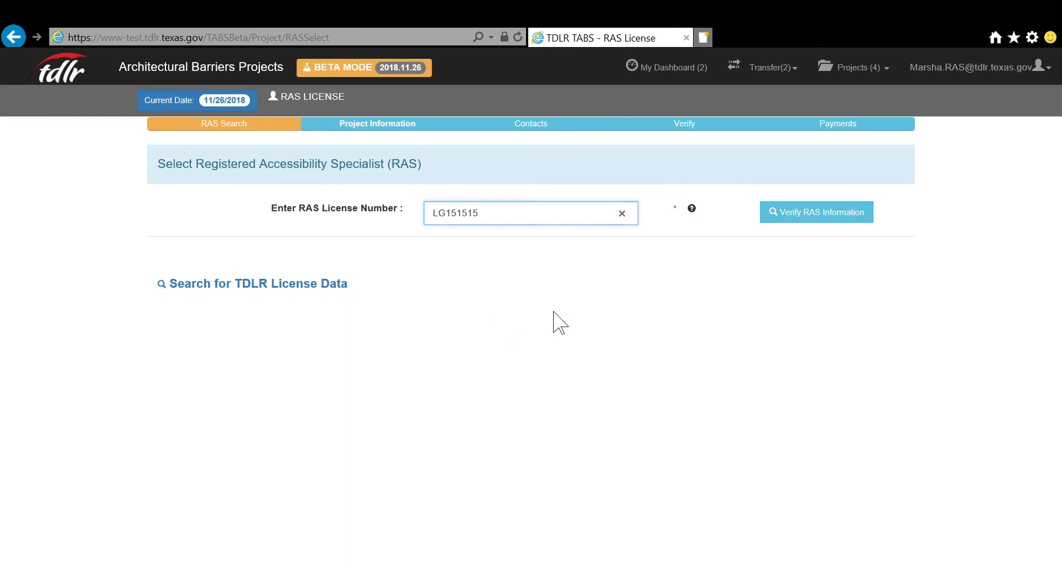
left_click(816, 212)
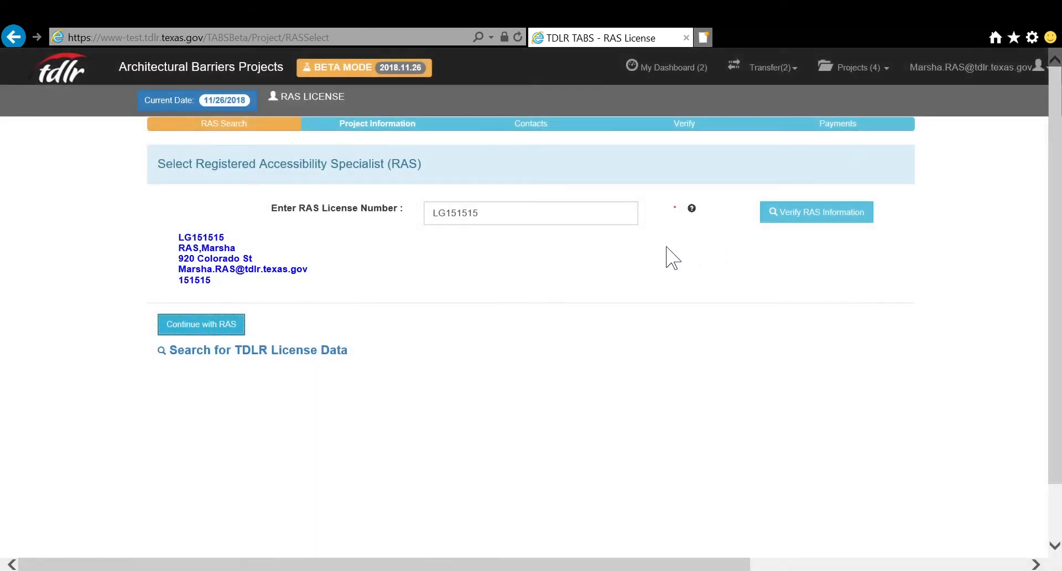
mouse_move(227, 325)
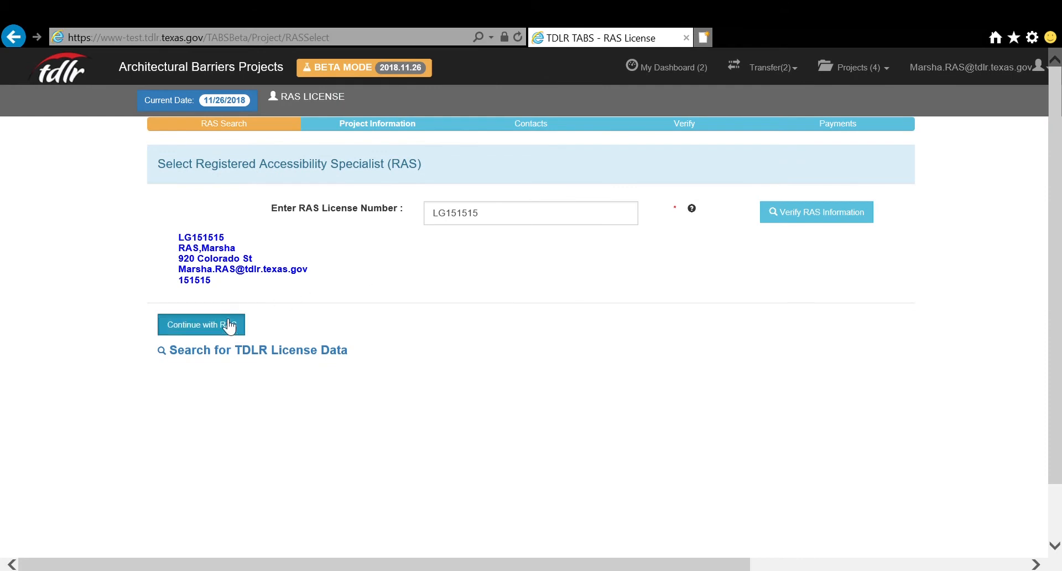
left_click(200, 324)
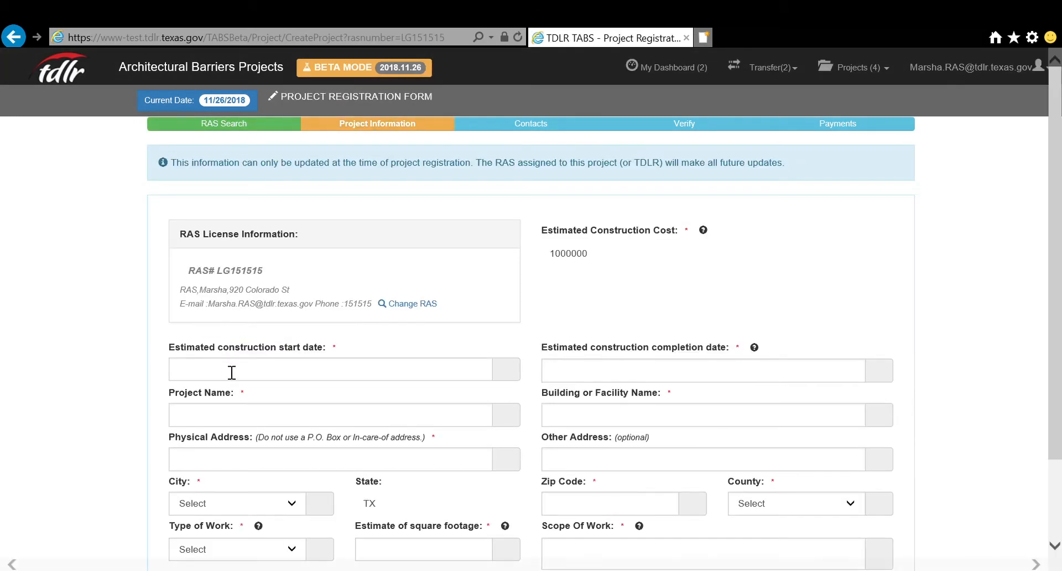
- Set construction start to 11/01/2018 and fill the project name, address and square footage fields
left_click(330, 369)
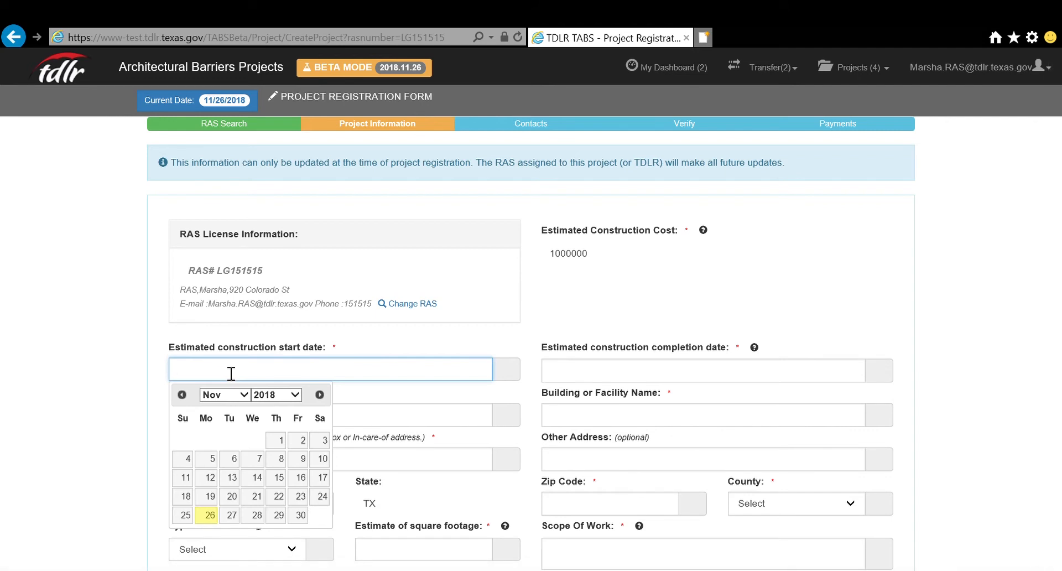
left_click(275, 440)
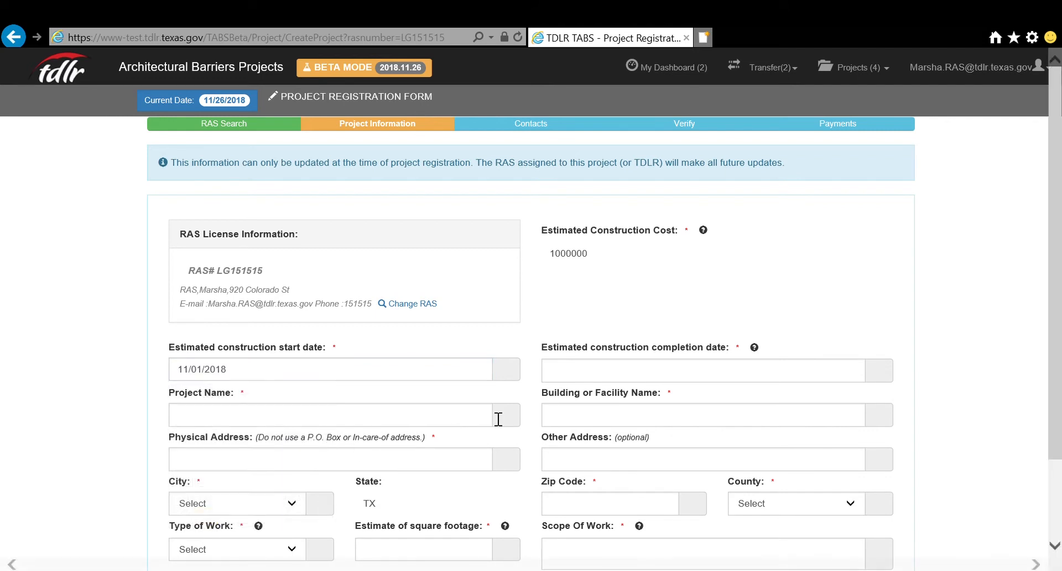
left_click(717, 369)
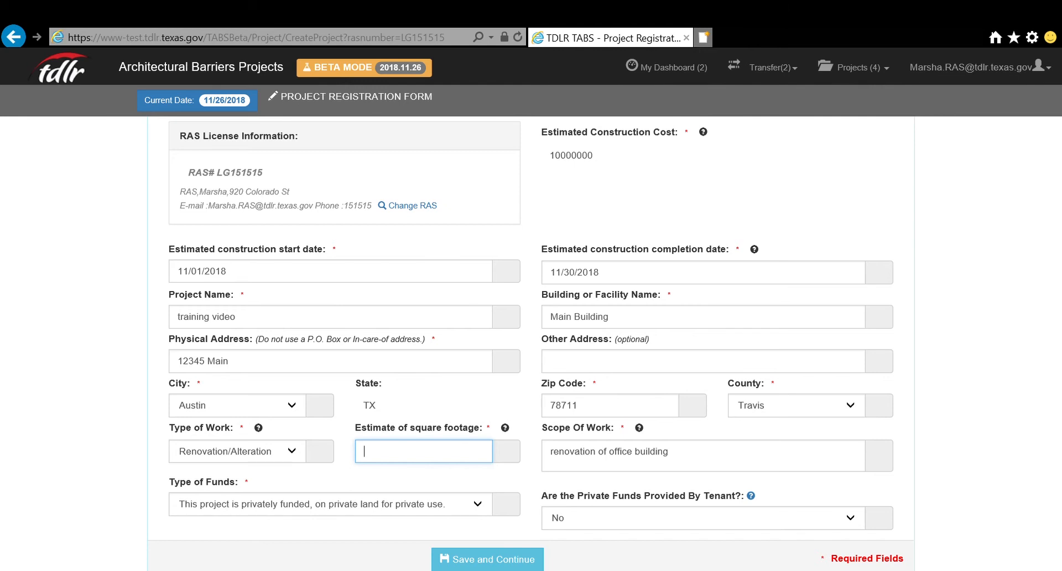
type("12000")
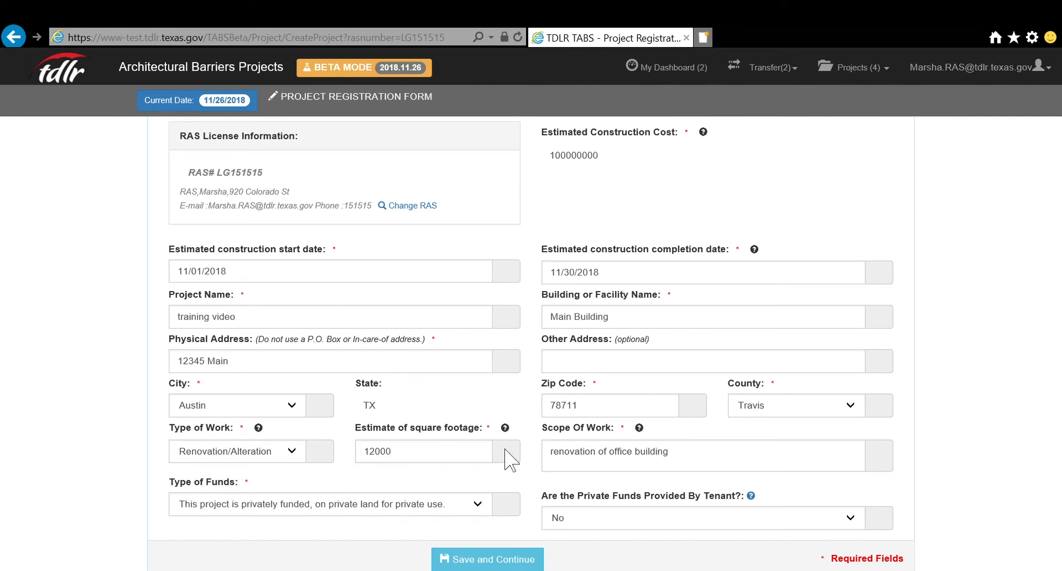
mouse_move(487, 559)
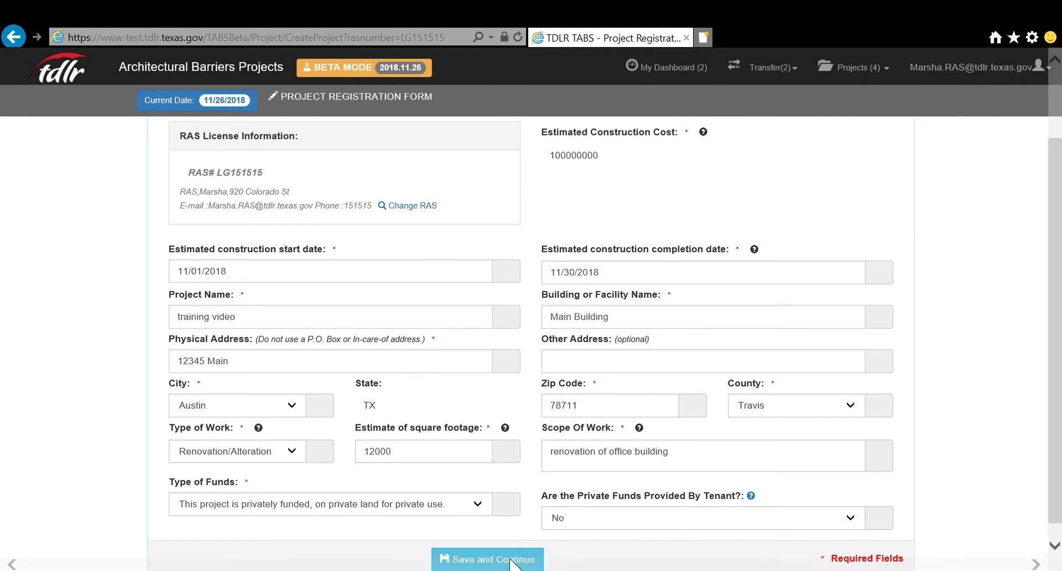
left_click(487, 559)
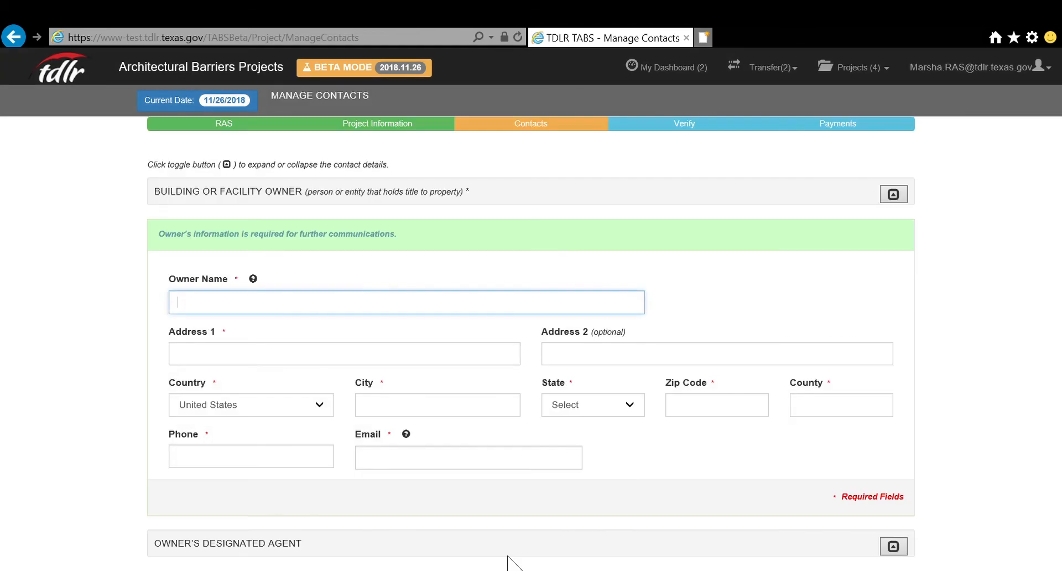
mouse_move(227, 310)
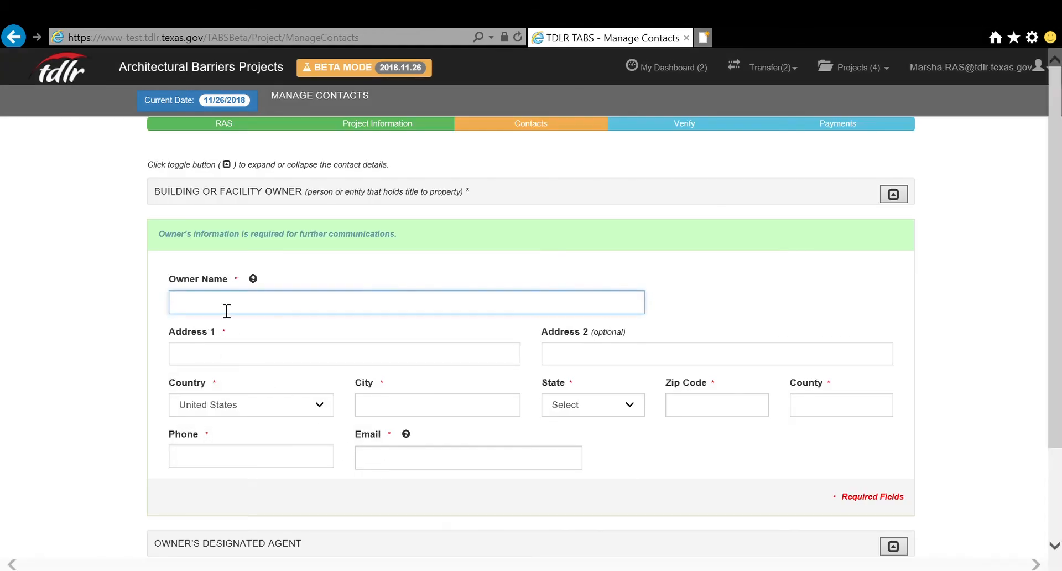
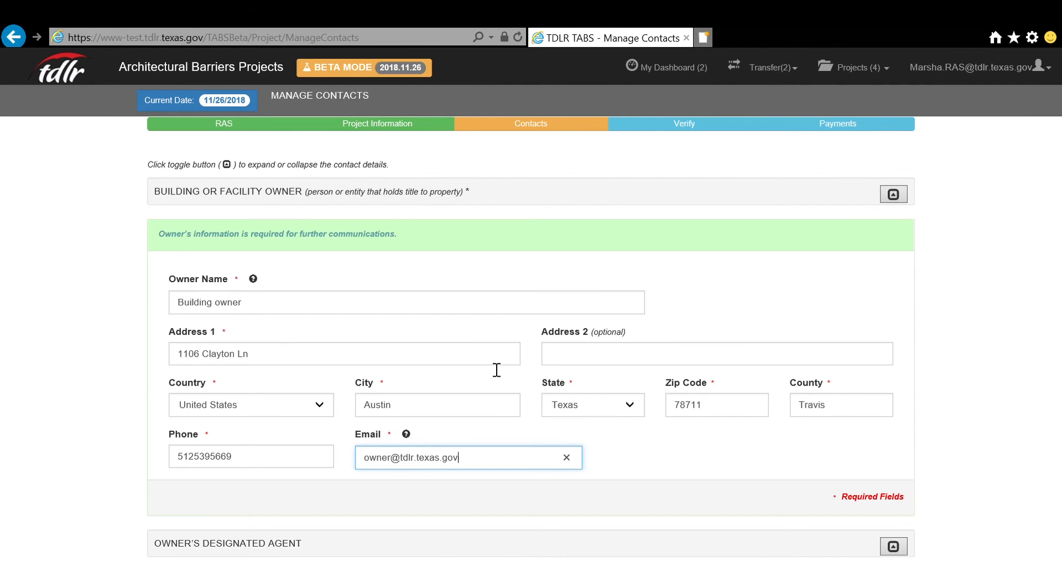
scroll("down", 3)
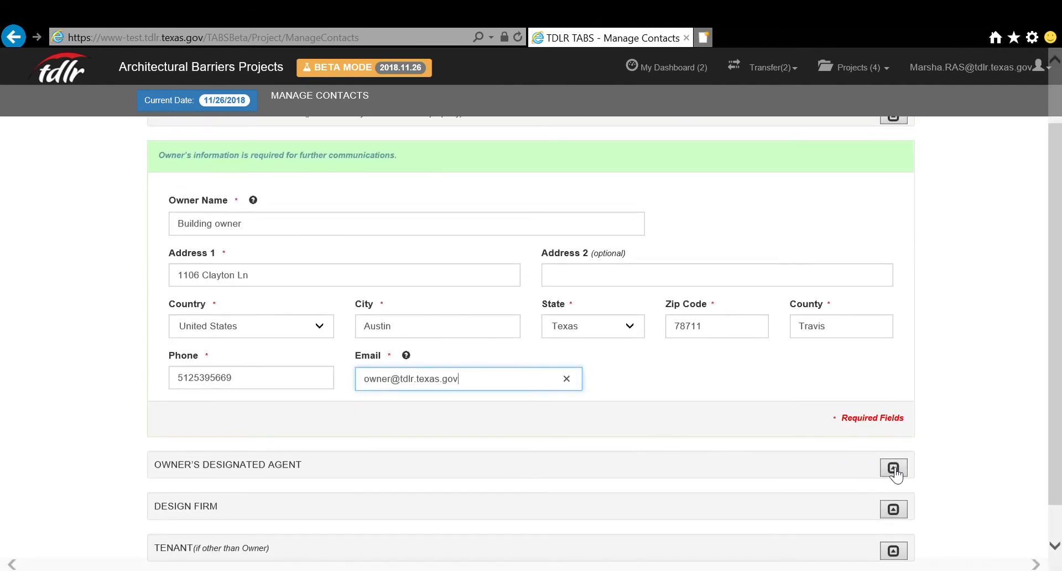
- Check the designated agent section, leave it collapsed, and save the contacts
left_click(892, 467)
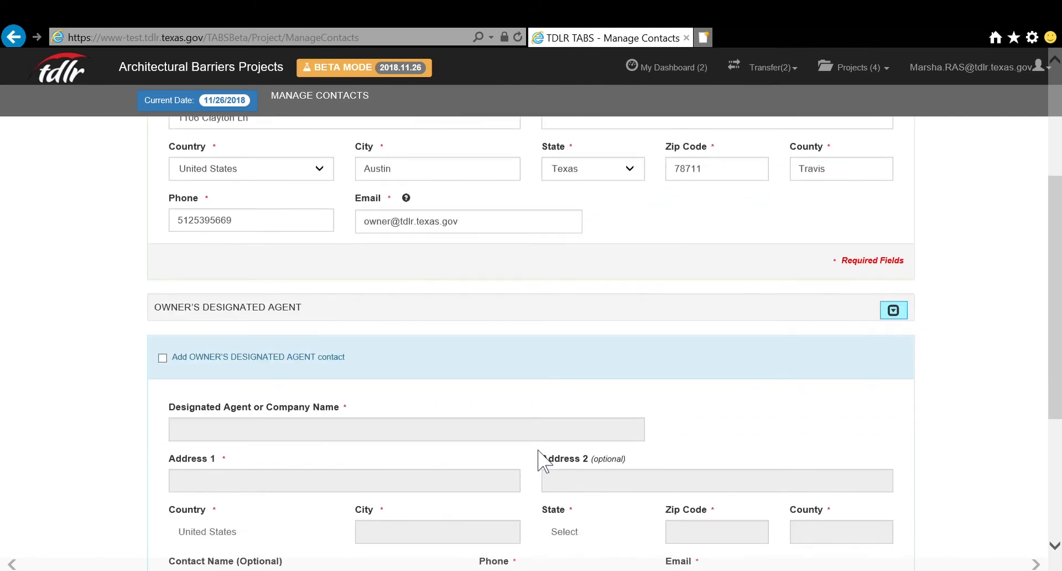
mouse_move(170, 366)
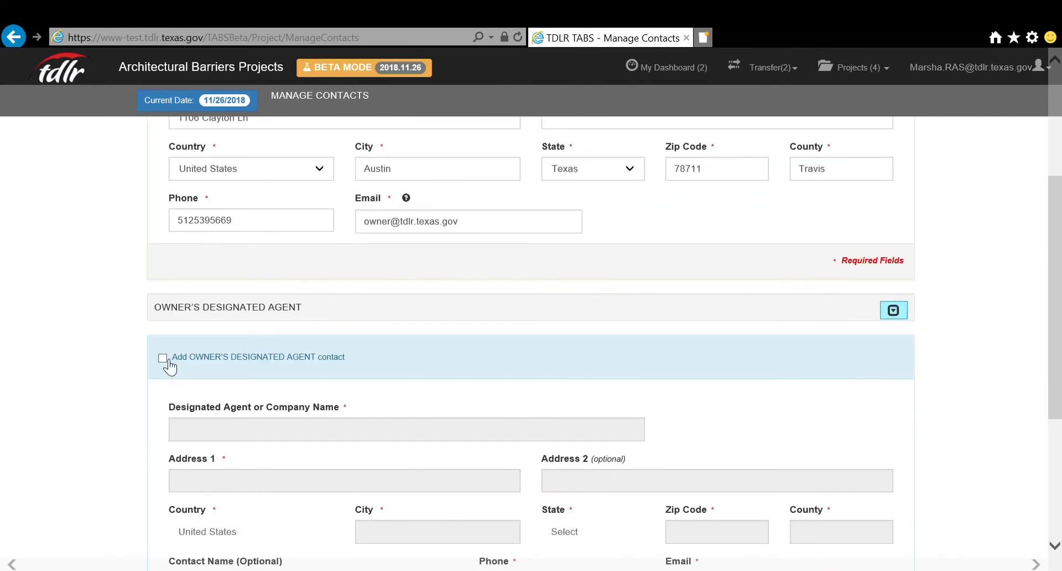
left_click(163, 357)
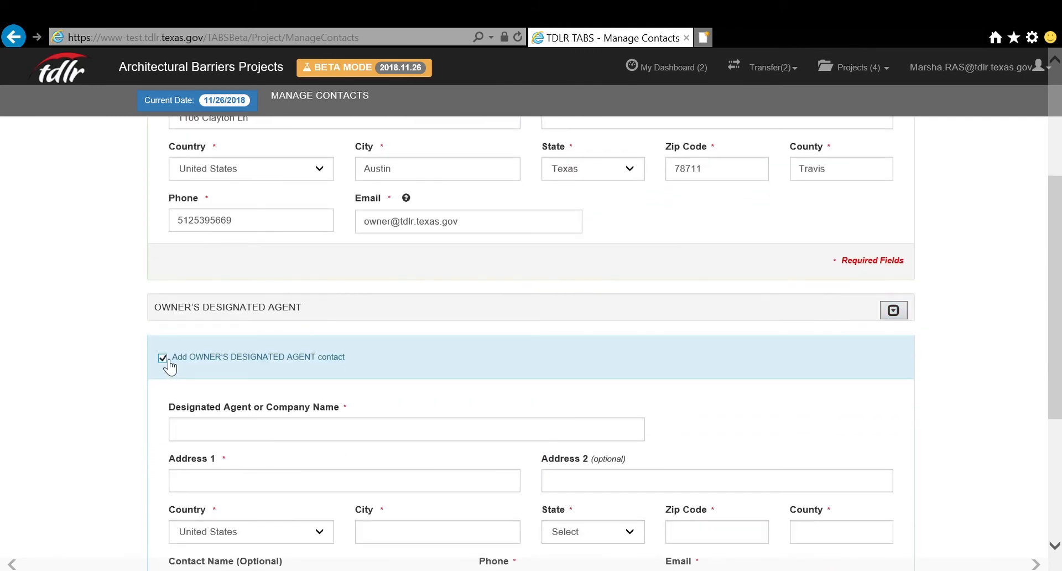
left_click(163, 357)
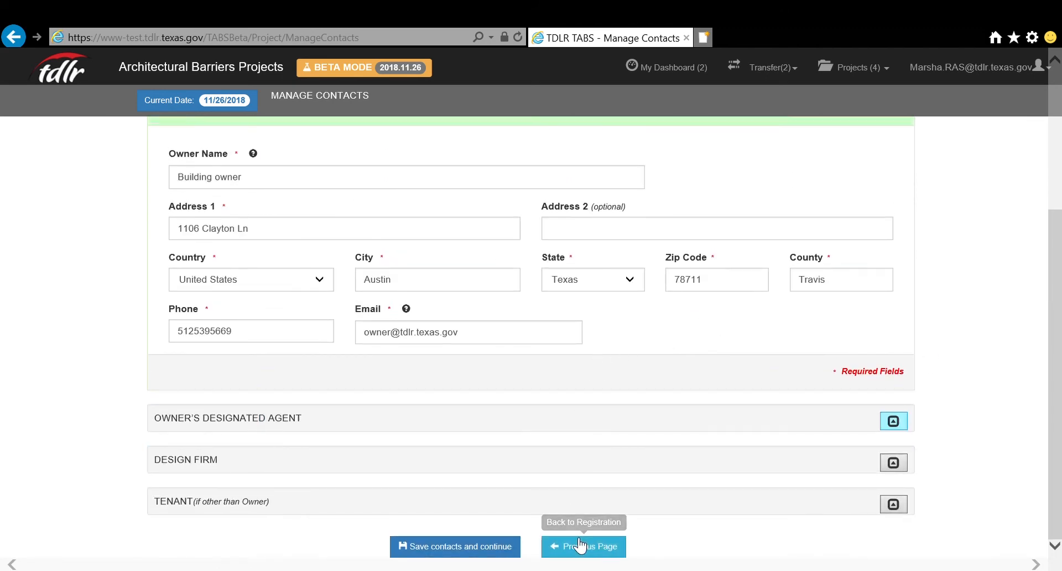
mouse_move(466, 521)
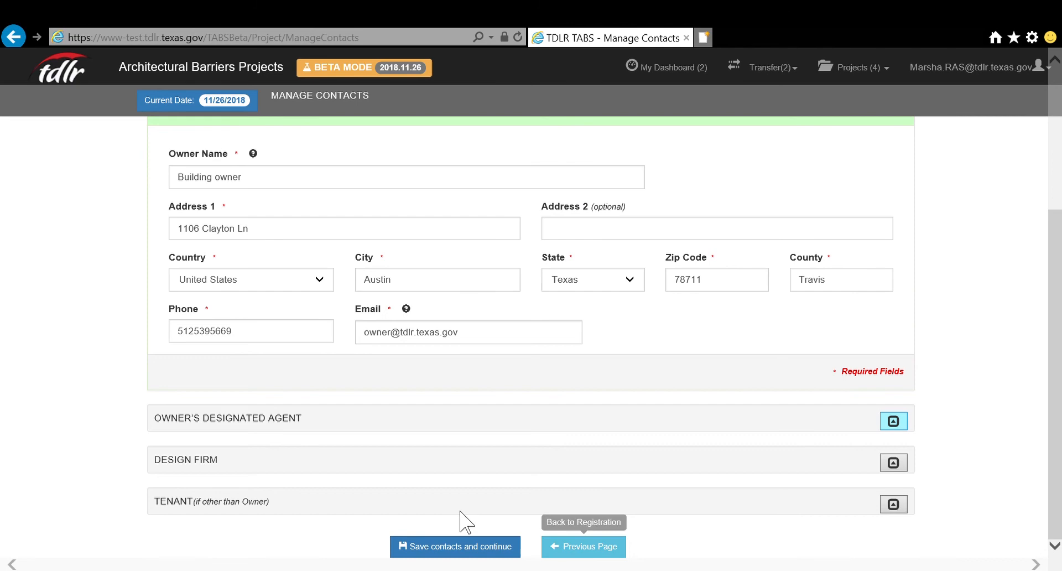
mouse_move(190, 402)
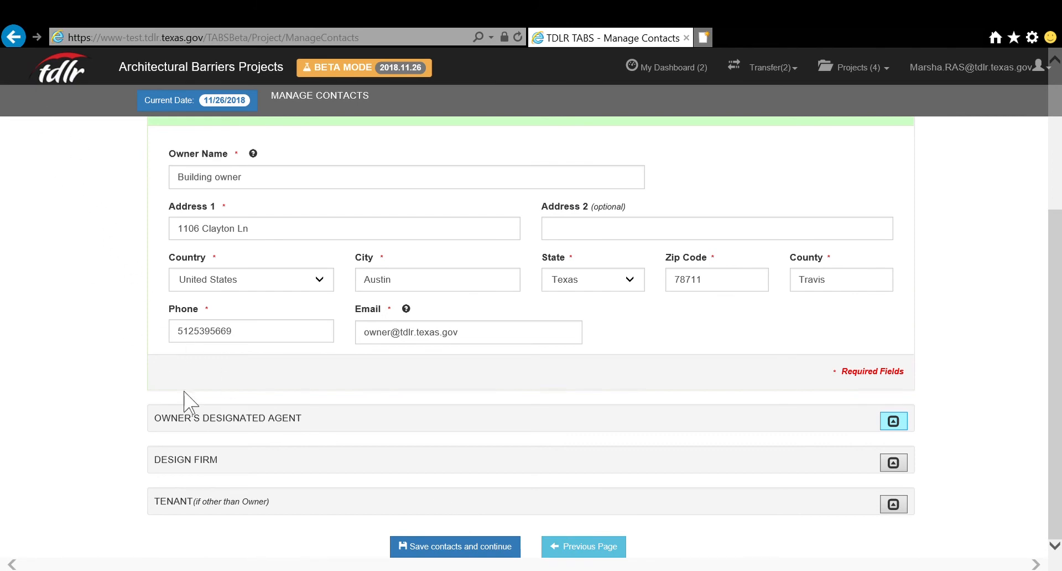
left_click(455, 547)
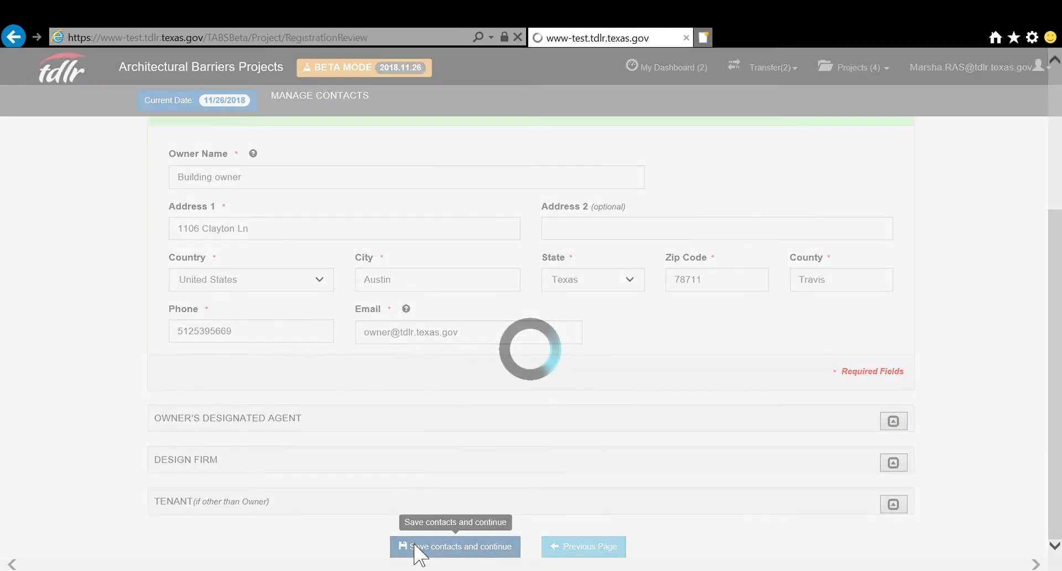
- Confirm the project registration to reach the Thank You page with the $175.00 fee due
left_click(454, 546)
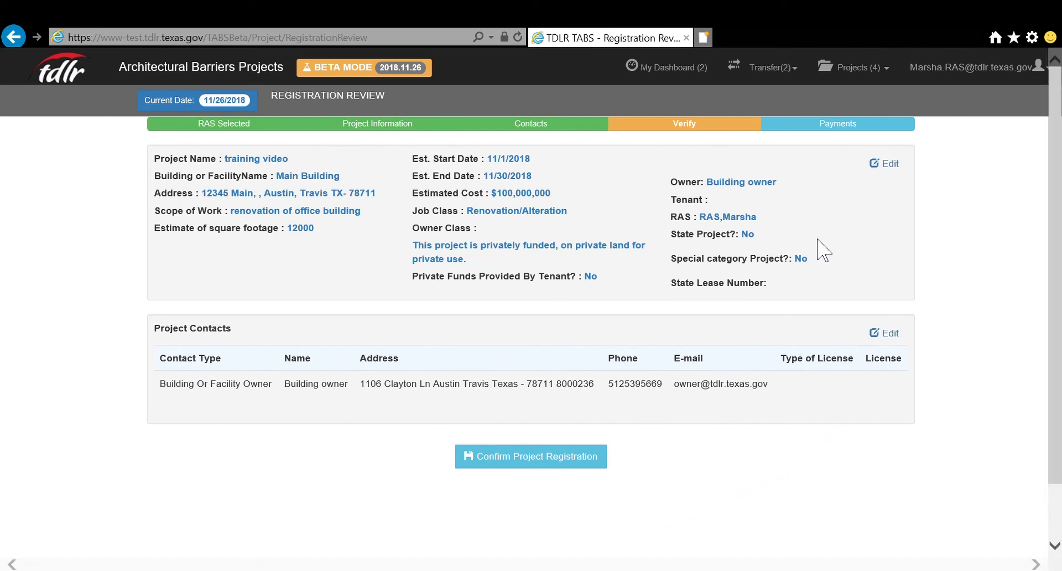
mouse_move(824, 261)
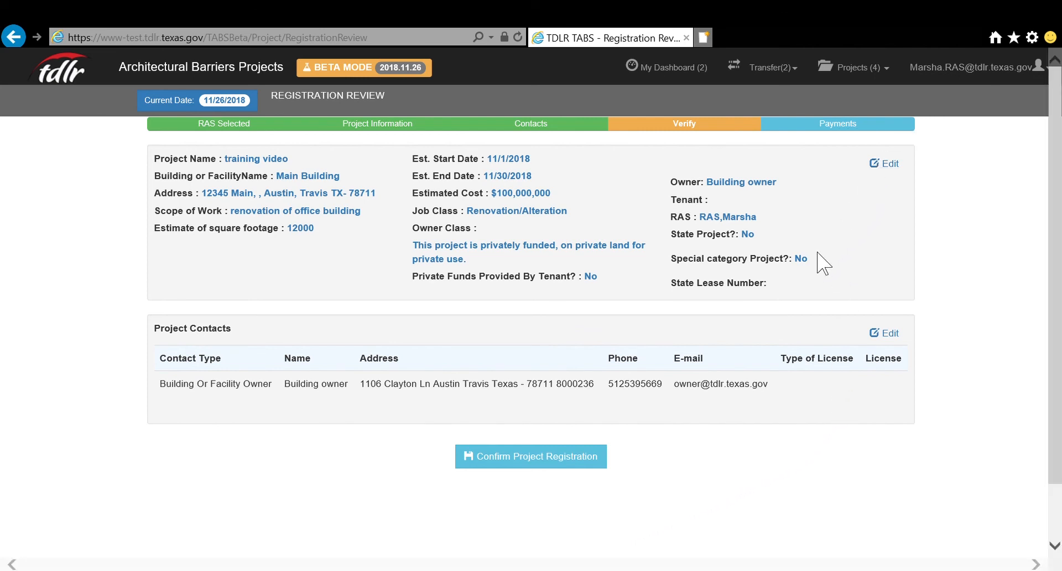
mouse_move(530, 456)
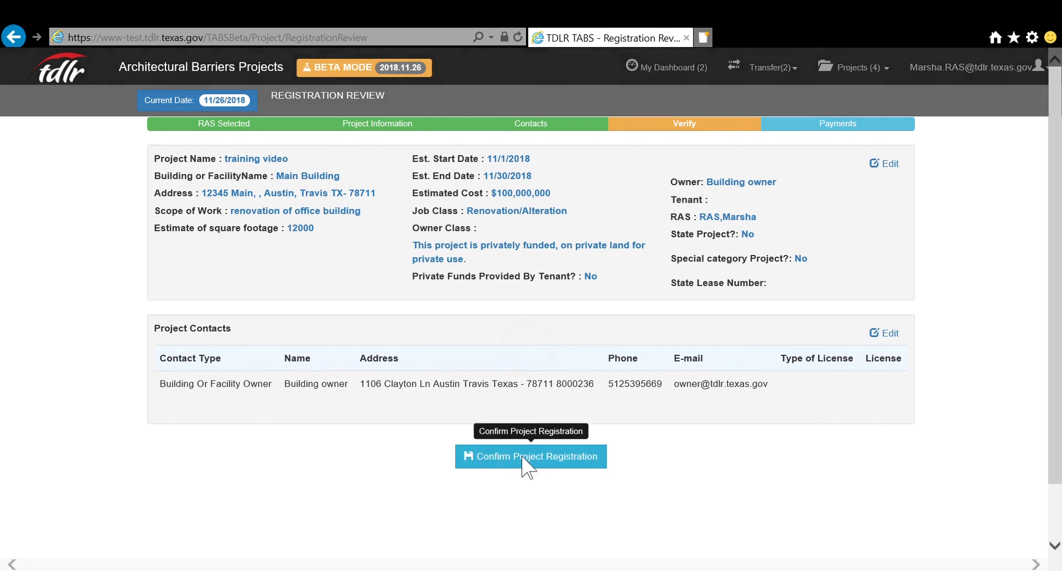
left_click(530, 456)
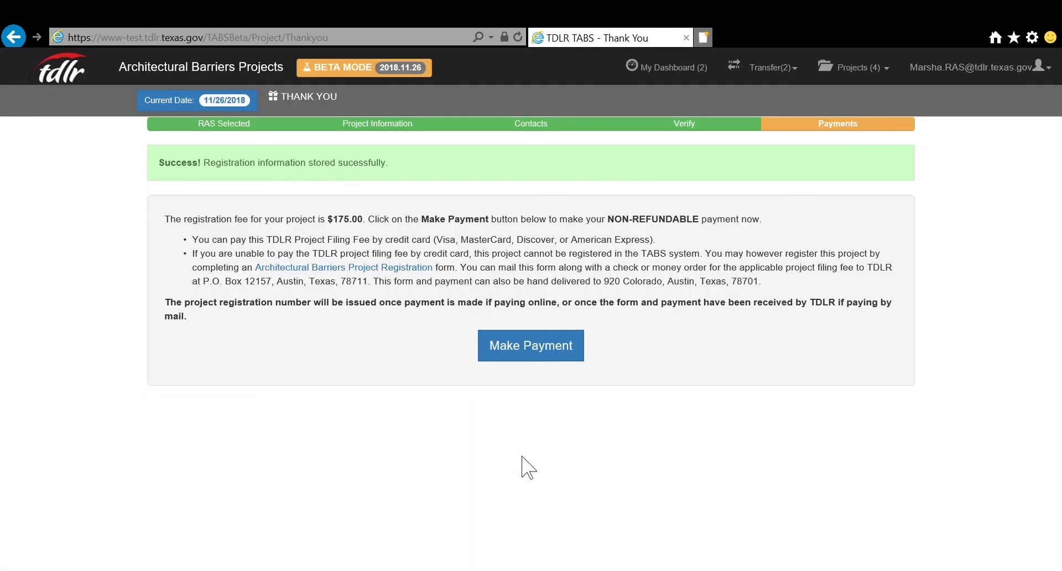